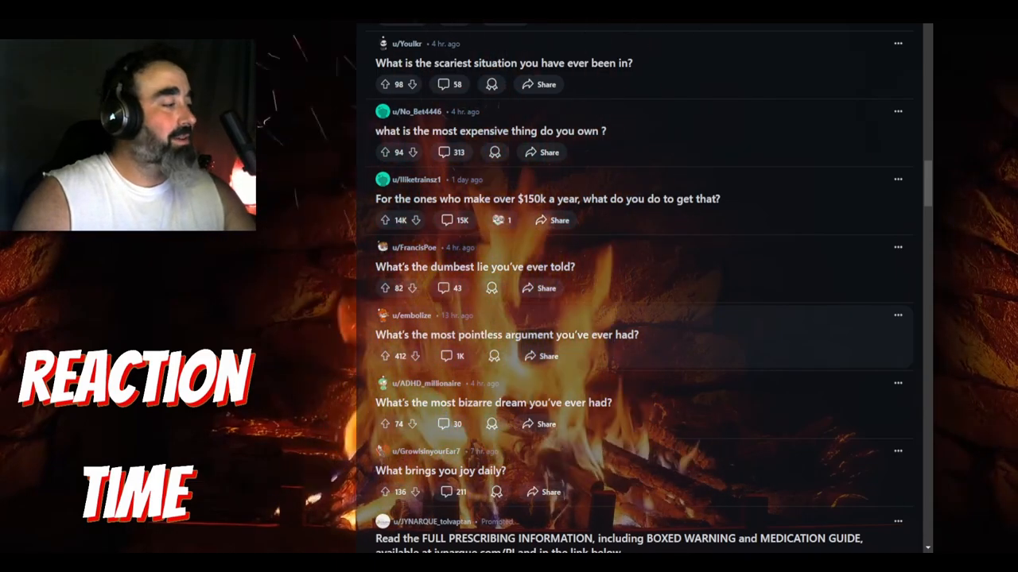
# Scroll the r/AskReddit feed past the Adobe ad to the "What's your favorite holiday?" post.
pyautogui.scroll(-3)
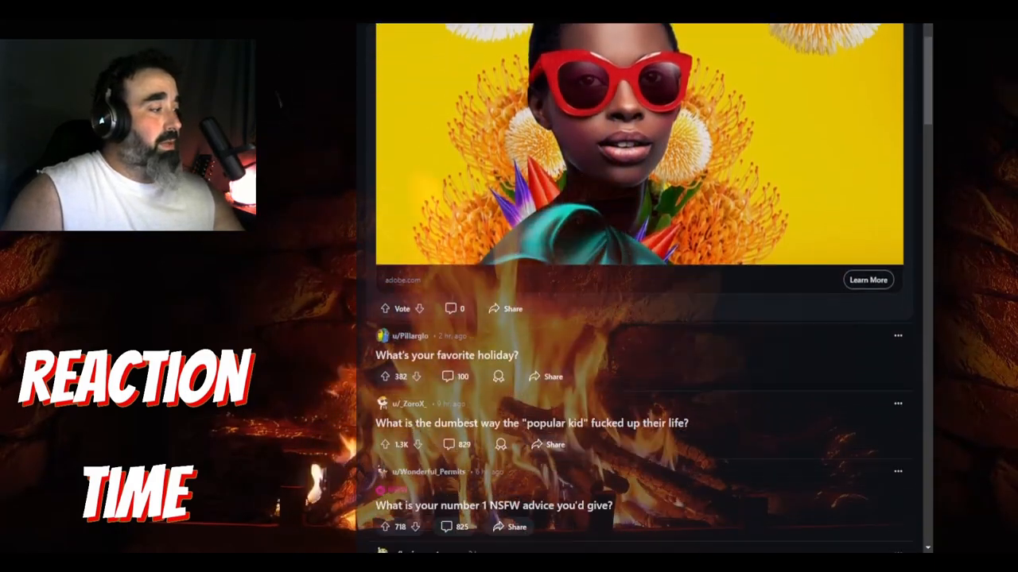
# Scroll the feed down to the "What TV show would you rate 10/10" question.
pyautogui.scroll(-3)
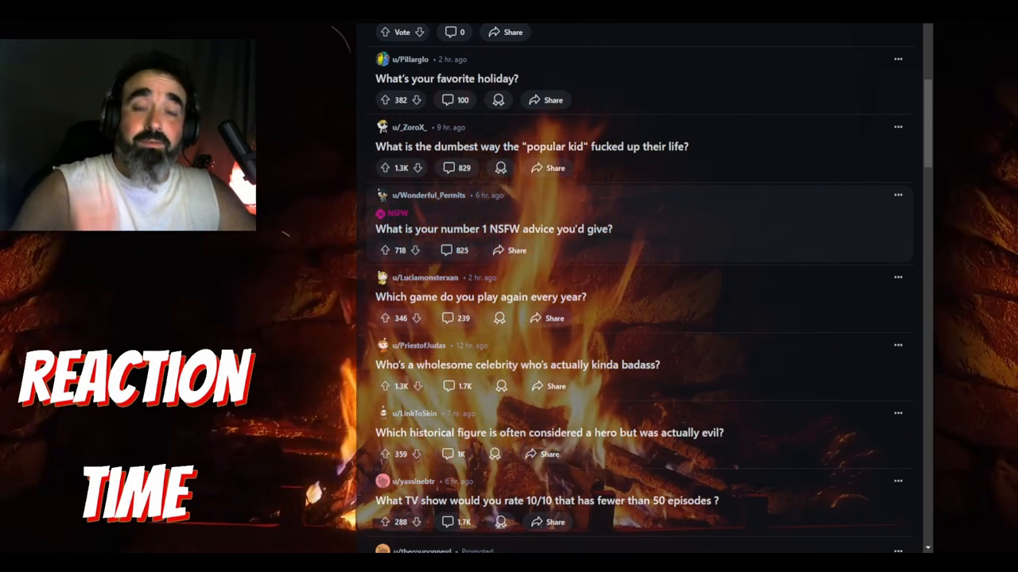
# Scroll further down the feed and open the "What are you currently hiding from your partner?" thread.
pyautogui.scroll(-3)
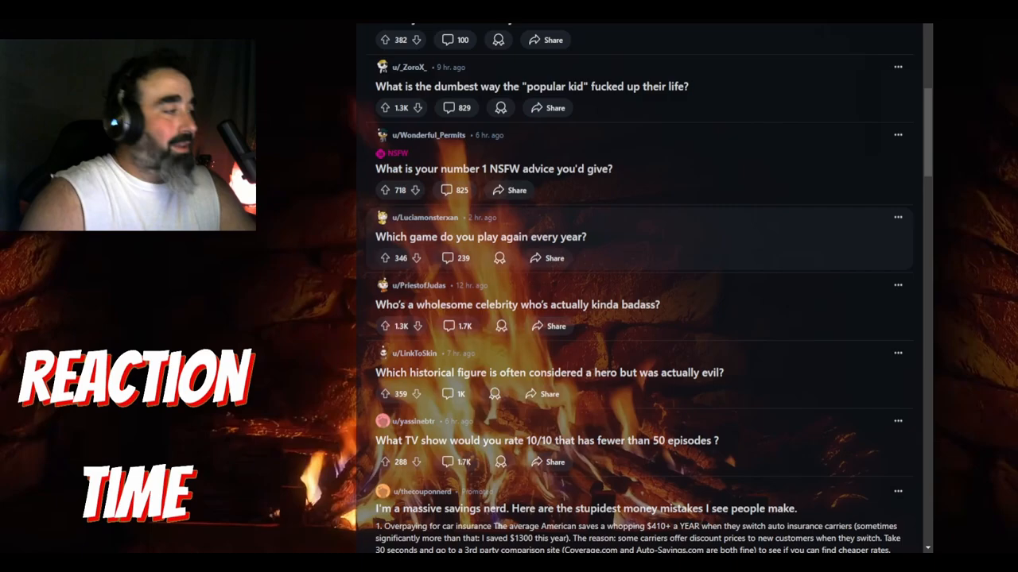
pyautogui.scroll(-3)
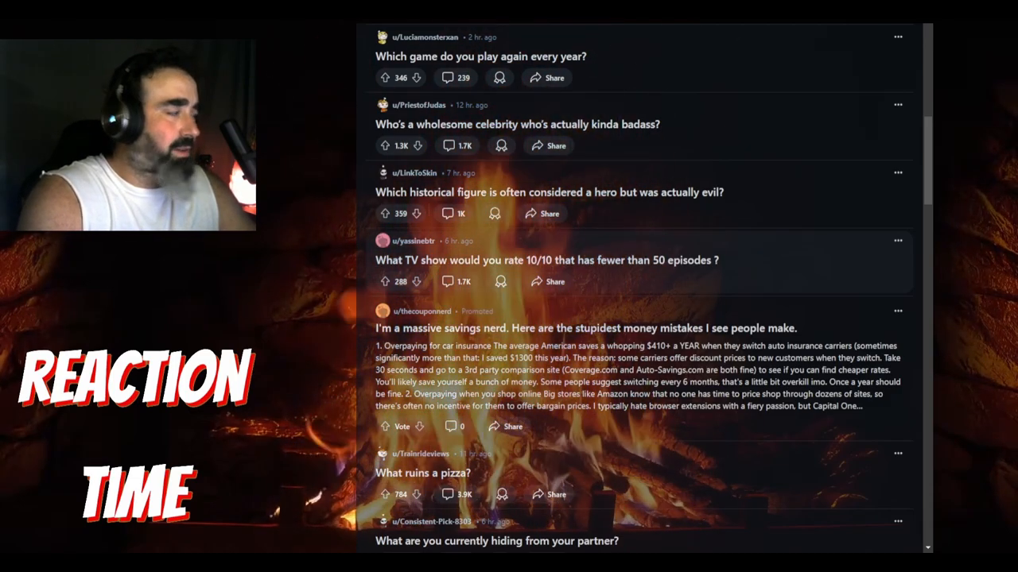
pyautogui.scroll(-3)
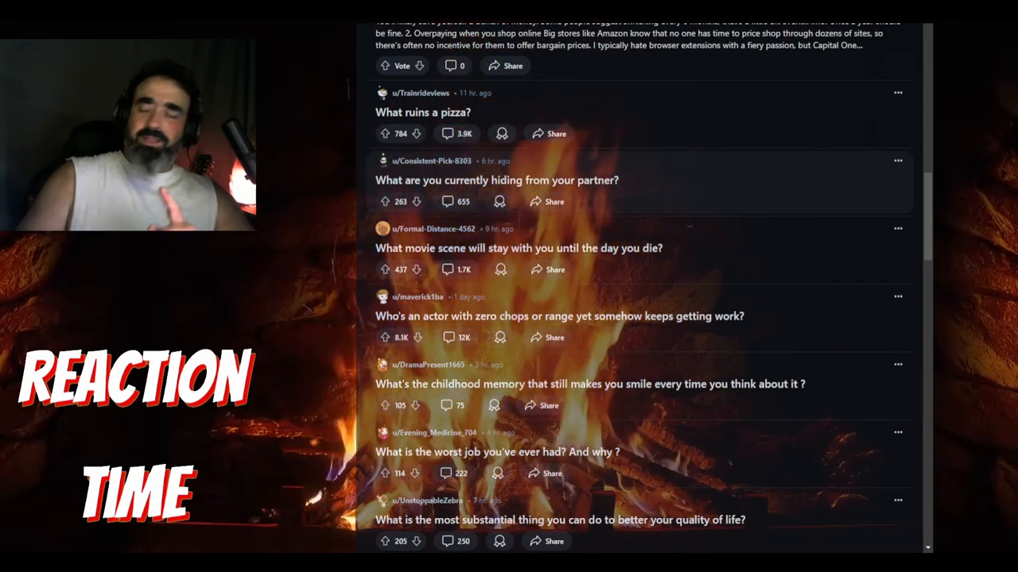
pyautogui.click(496, 180)
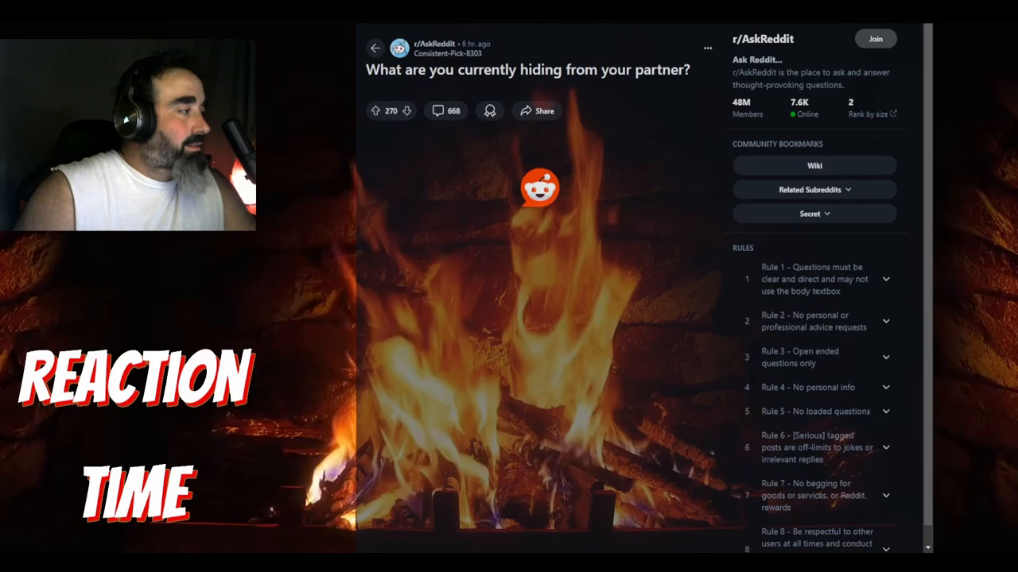
# Scroll the post page down to the Best-sorted comments, starting with the Magic the Gathering one.
pyautogui.scroll(-3)
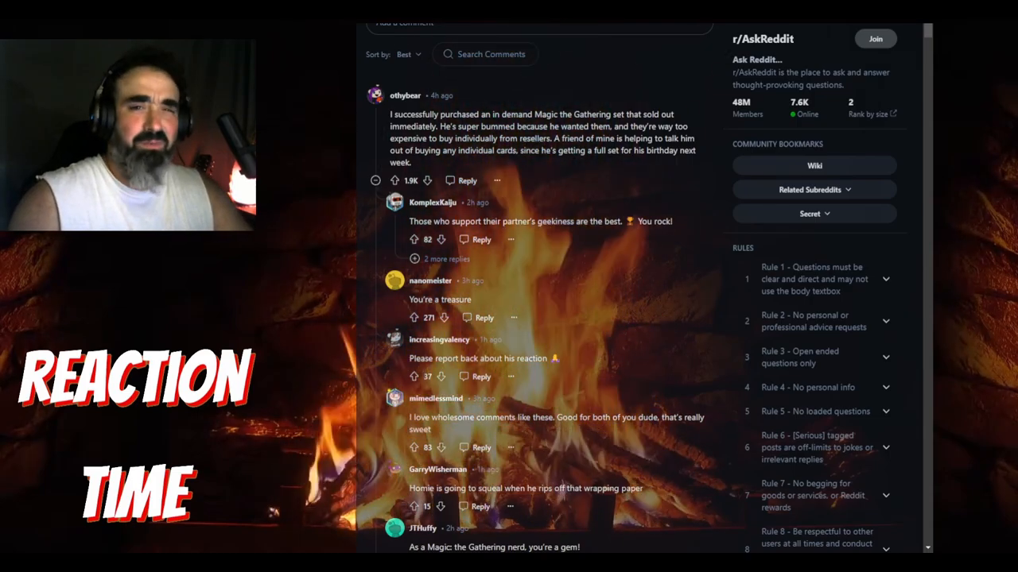
# Scroll through later comment replies, including the one about feeling lonely at home.
pyautogui.scroll(-3)
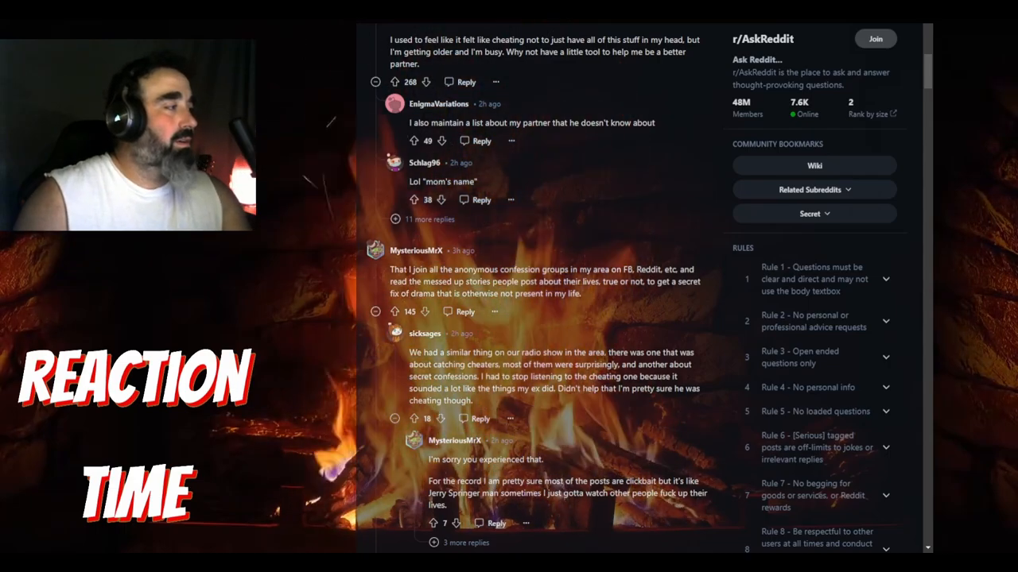
pyautogui.scroll(3)
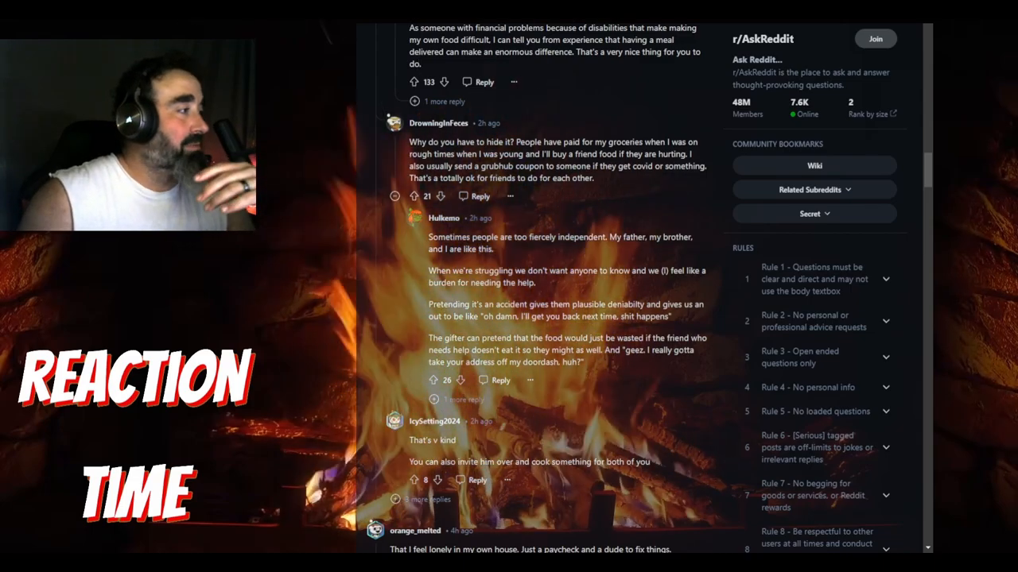
pyautogui.scroll(-3)
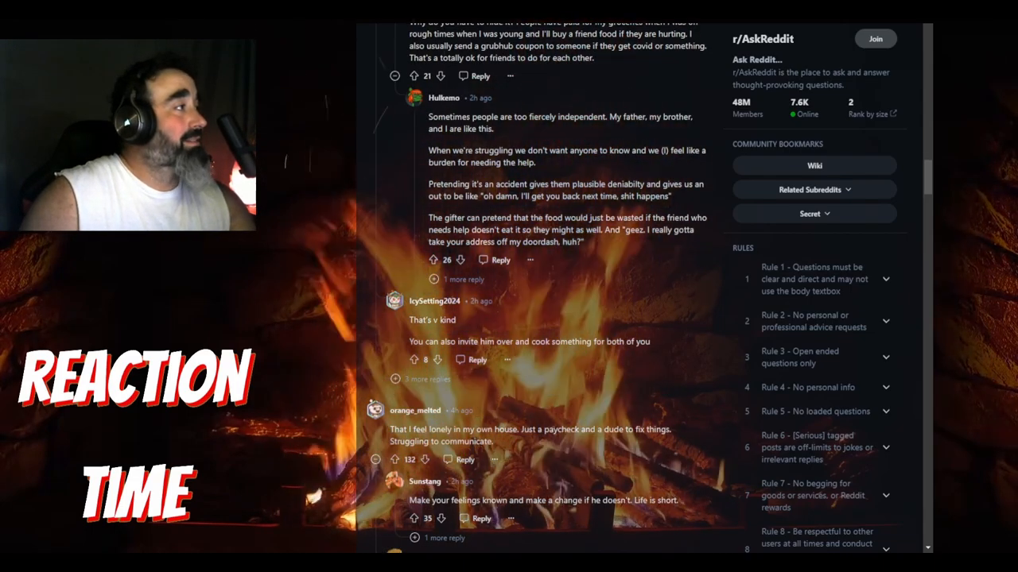
pyautogui.scroll(-3)
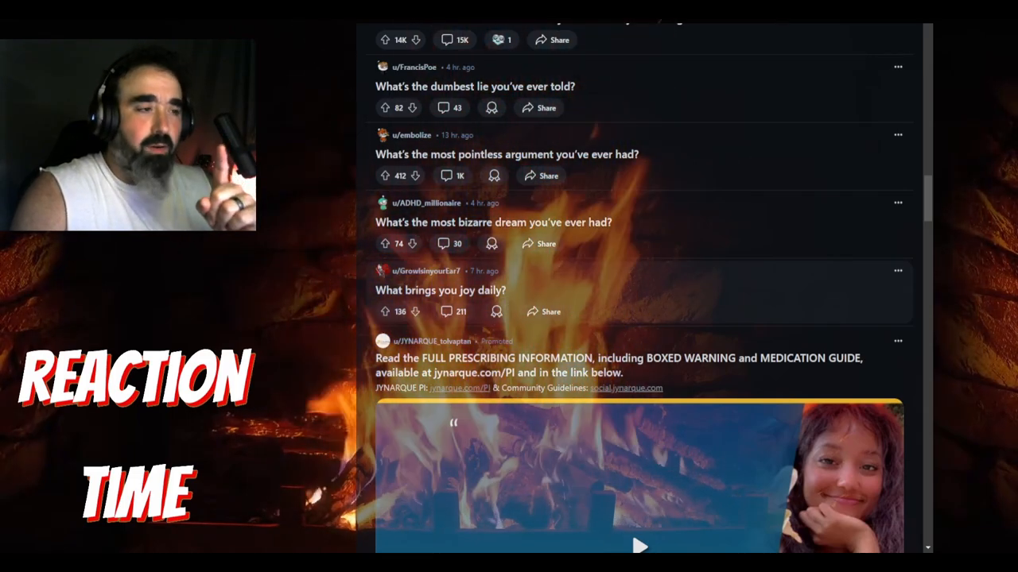
# Scroll the r/AskReddit feed past the promoted post to "what's your reason to work out?".
pyautogui.scroll(-3)
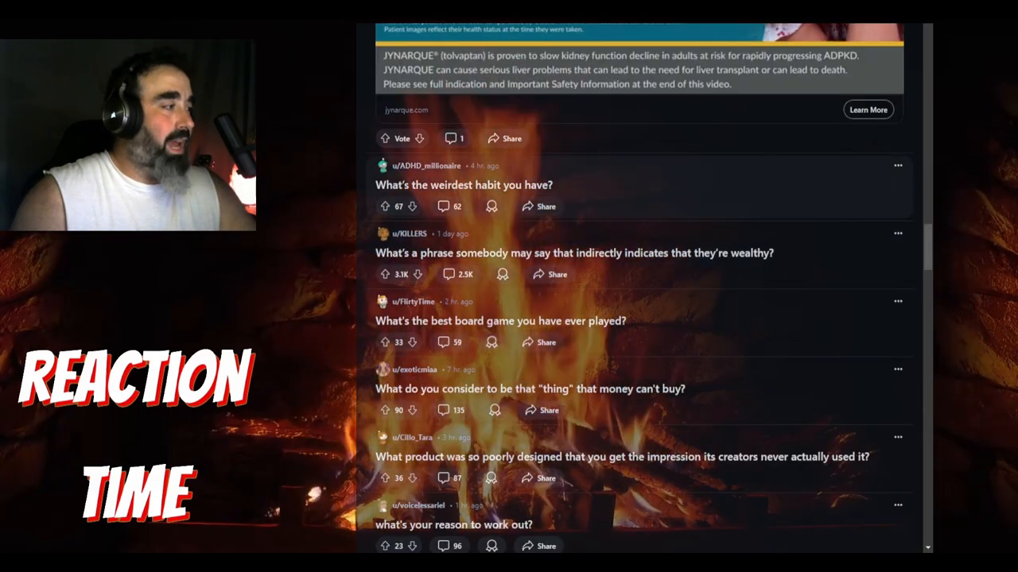